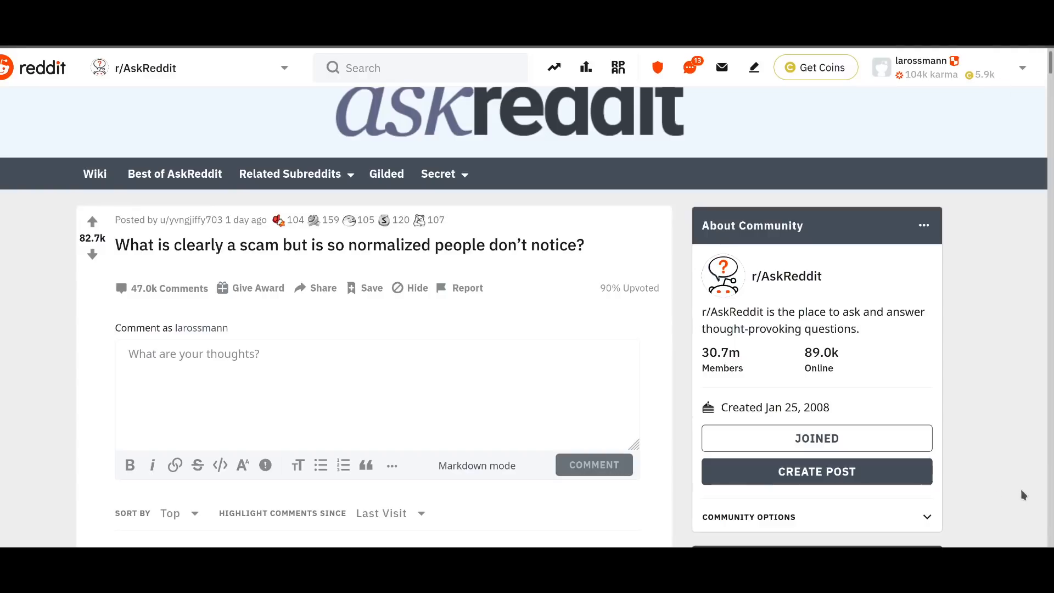
mouse_move(1026, 488)
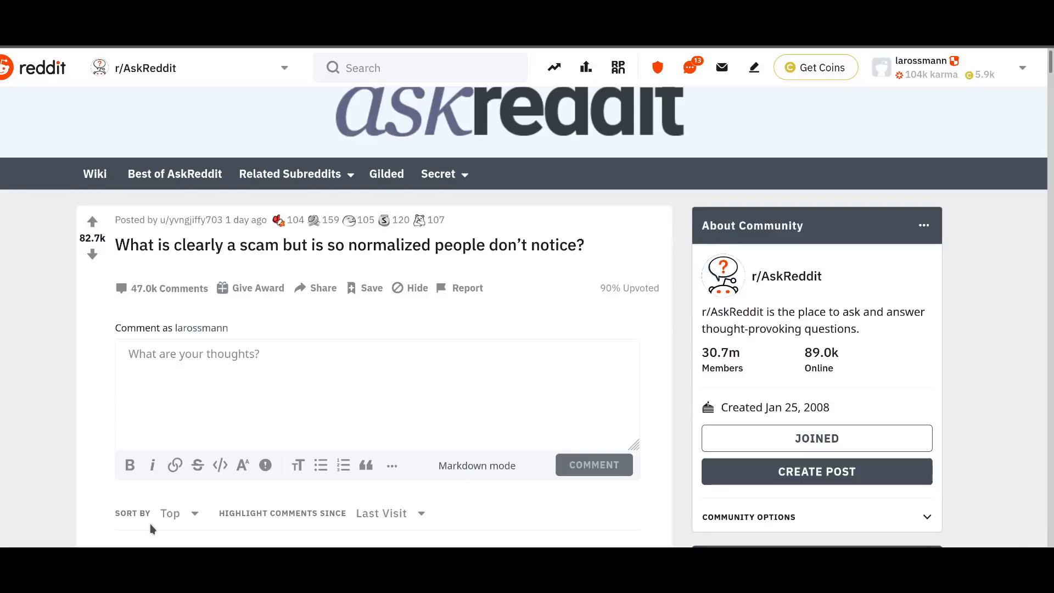
scroll(down, 3)
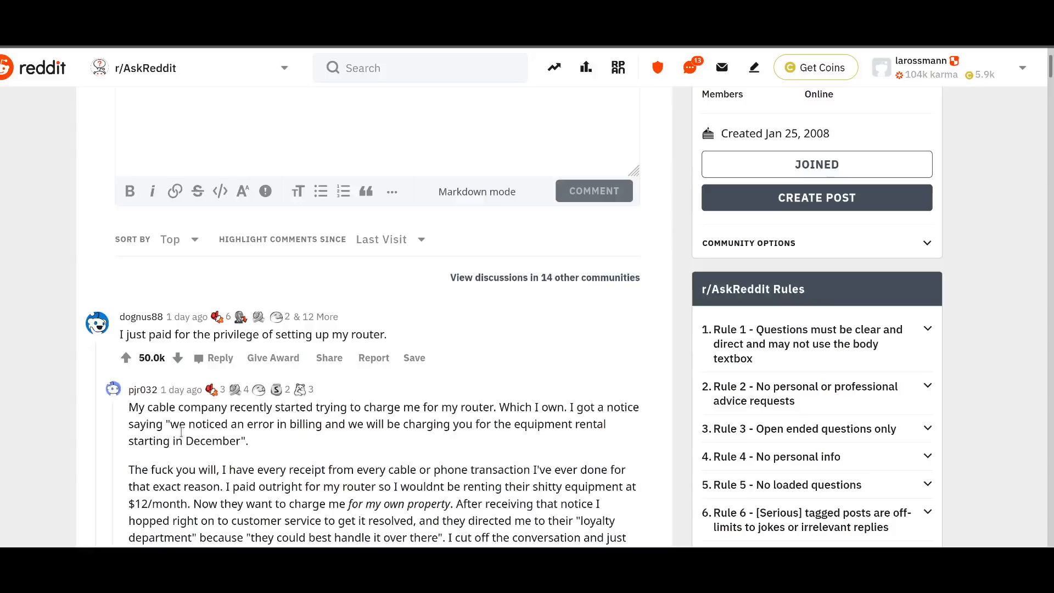
scroll(down, 3)
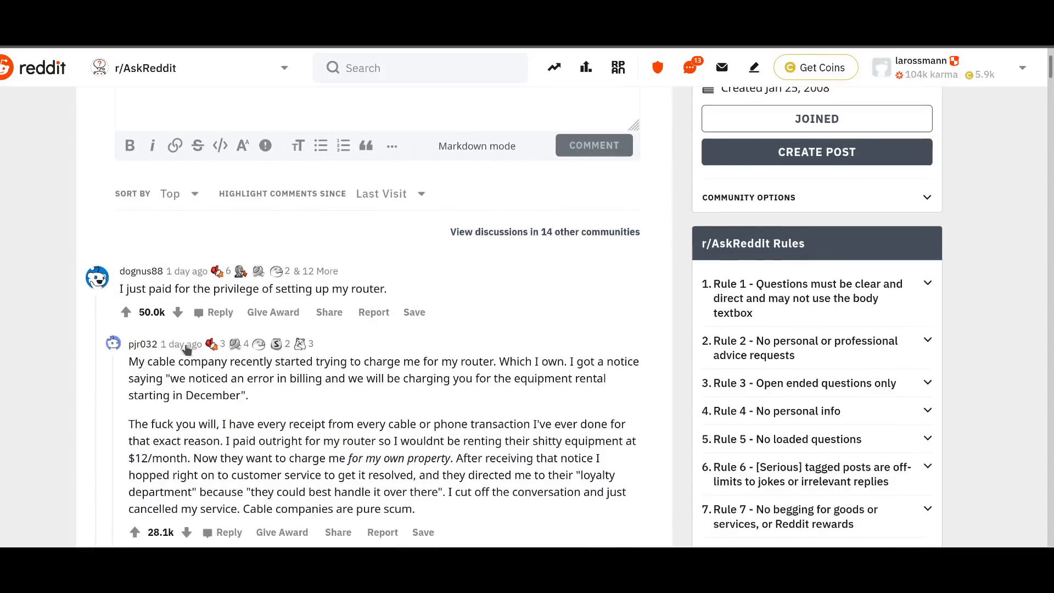
scroll(down, 3)
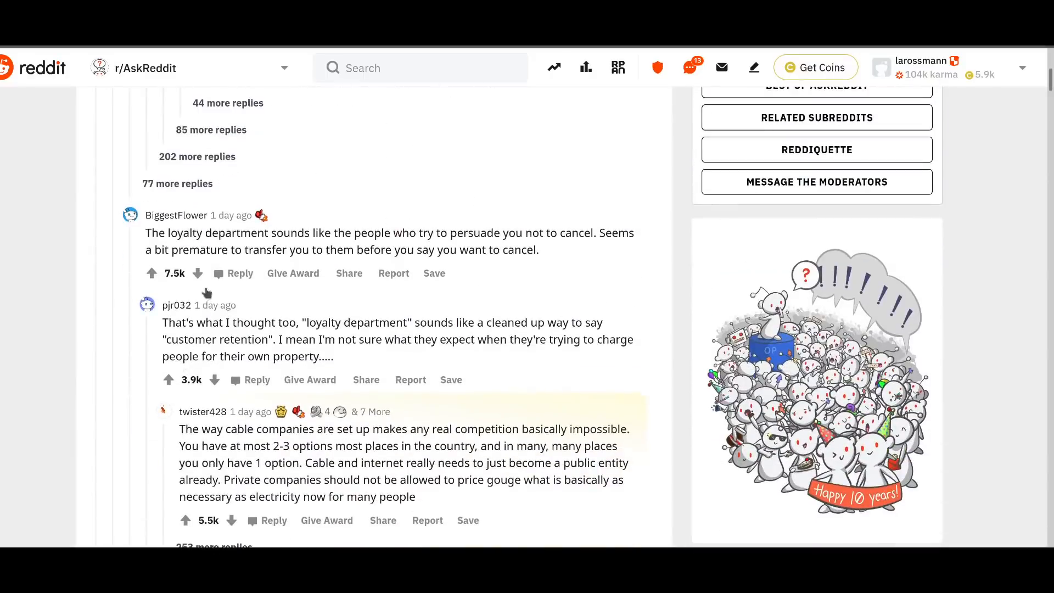
scroll(down, 3)
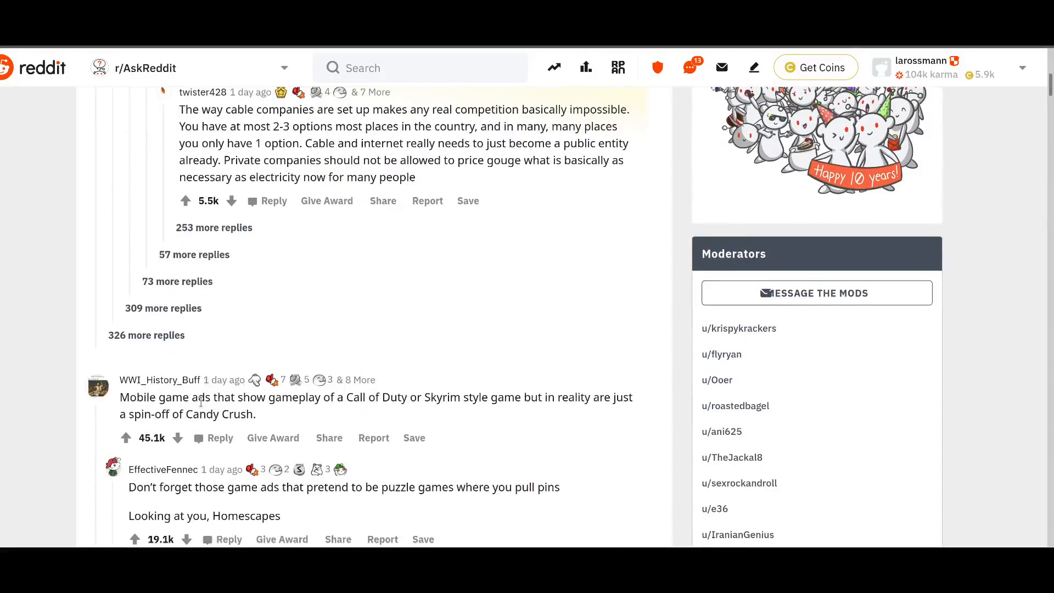
mouse_move(338, 416)
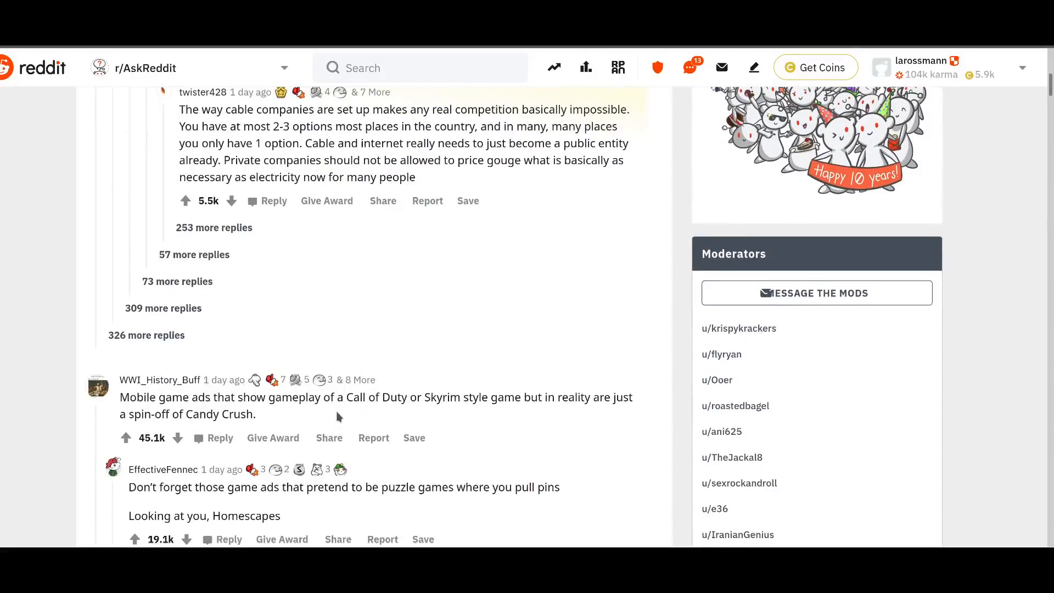
mouse_move(318, 431)
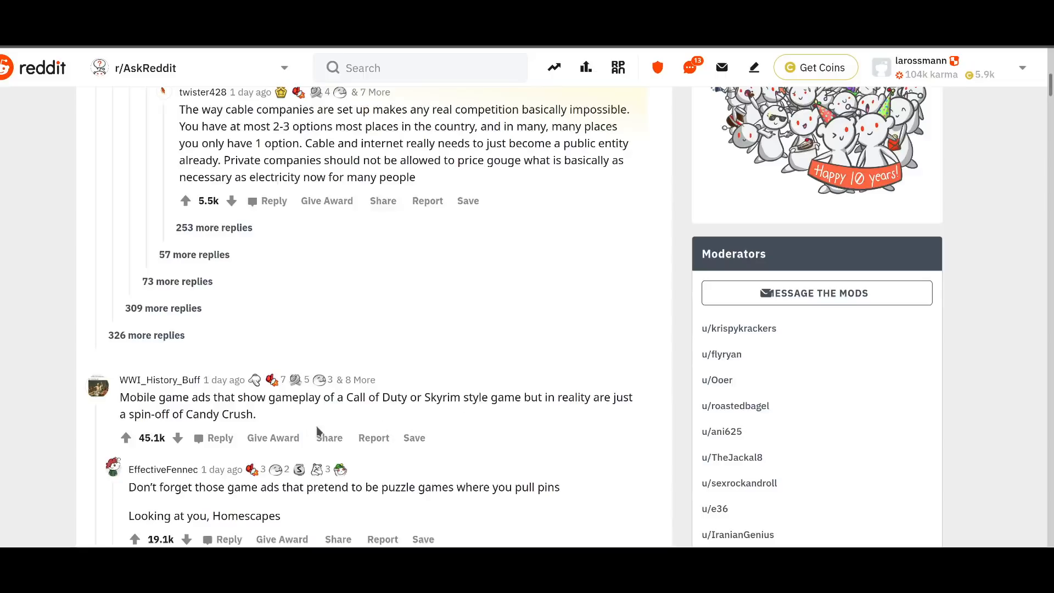
scroll(down, 3)
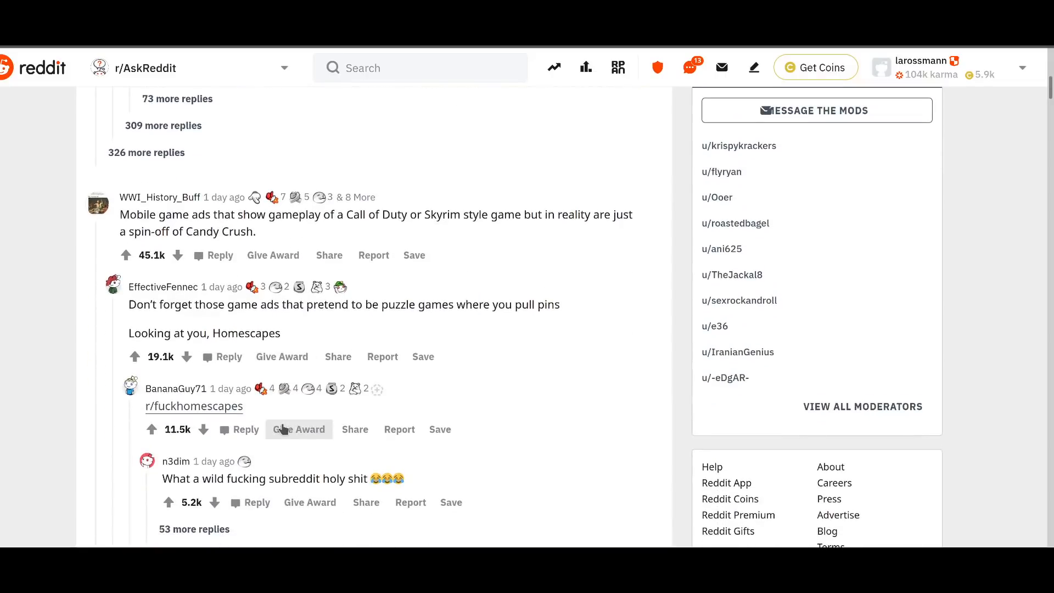
mouse_move(222, 410)
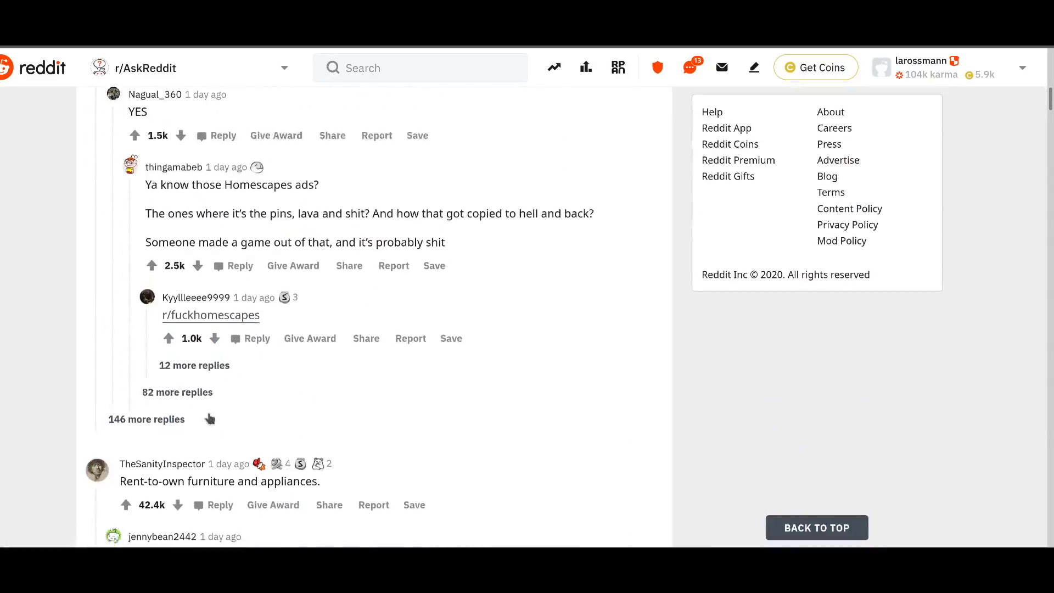
scroll(down, 3)
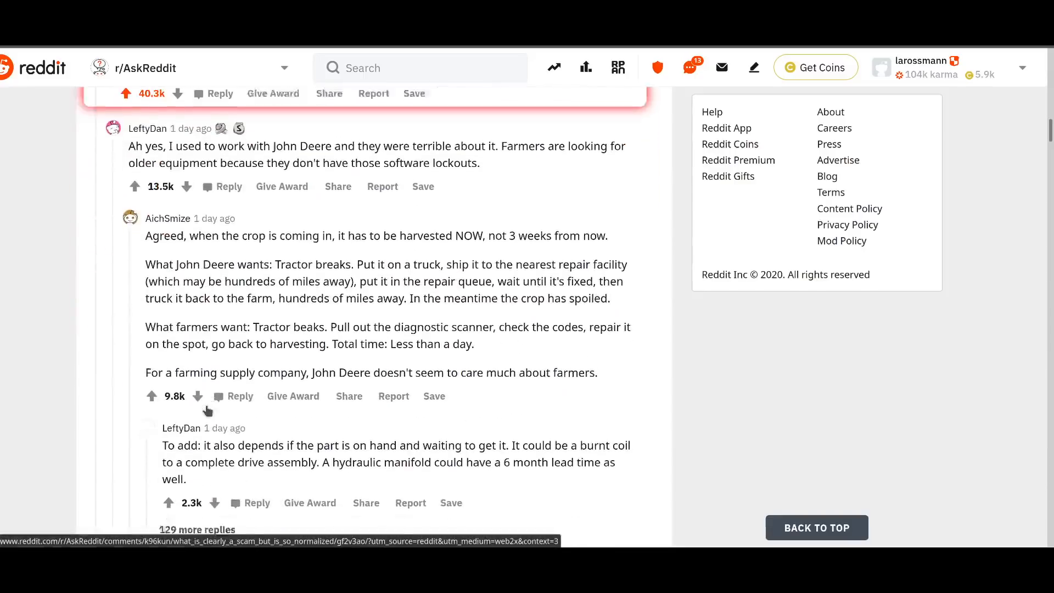
scroll(down, 3)
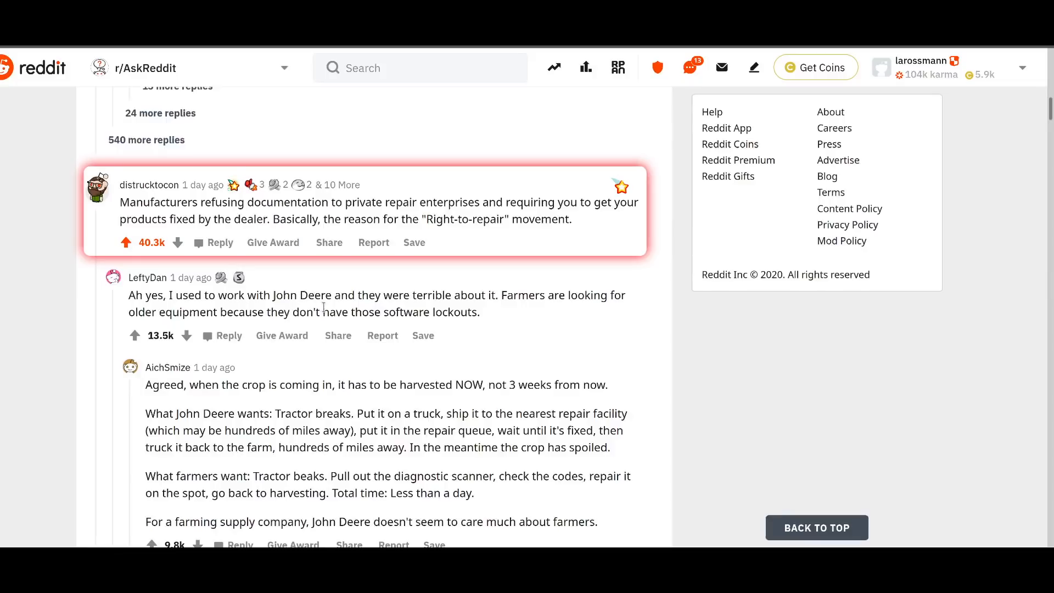
scroll(down, 3)
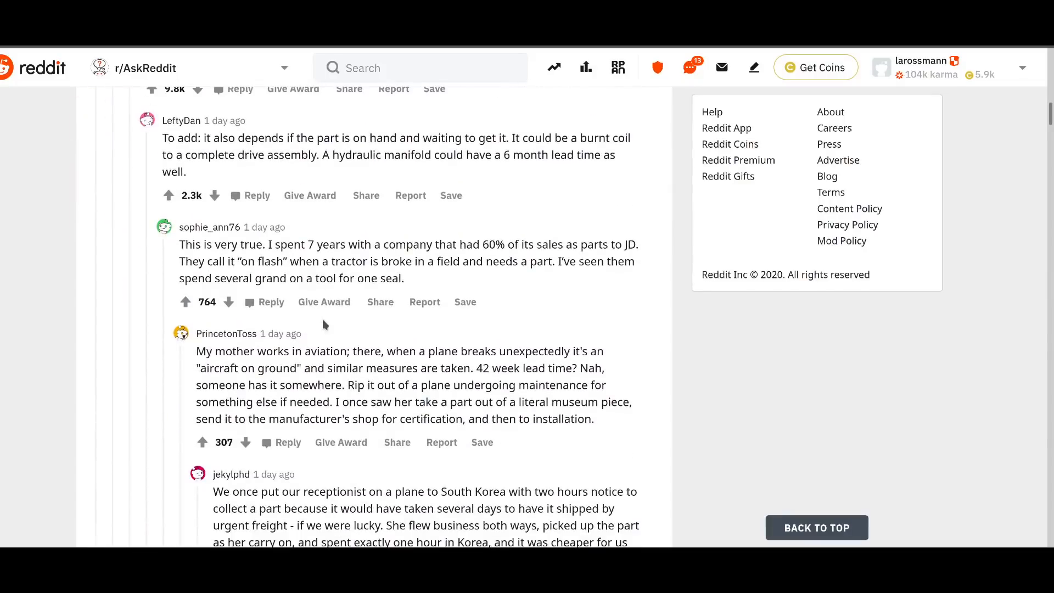
scroll(down, 3)
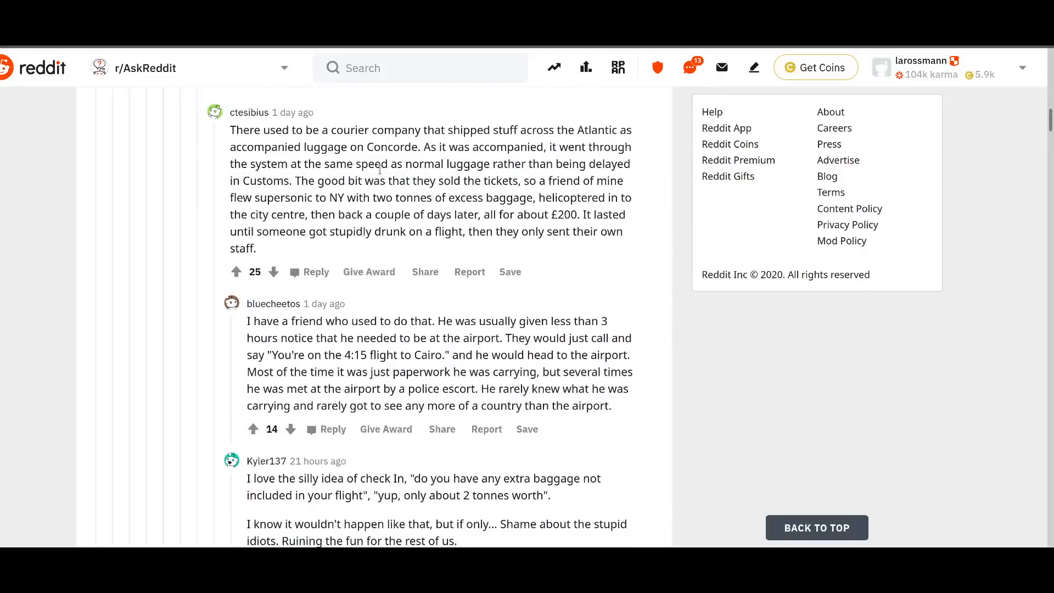
scroll(down, 3)
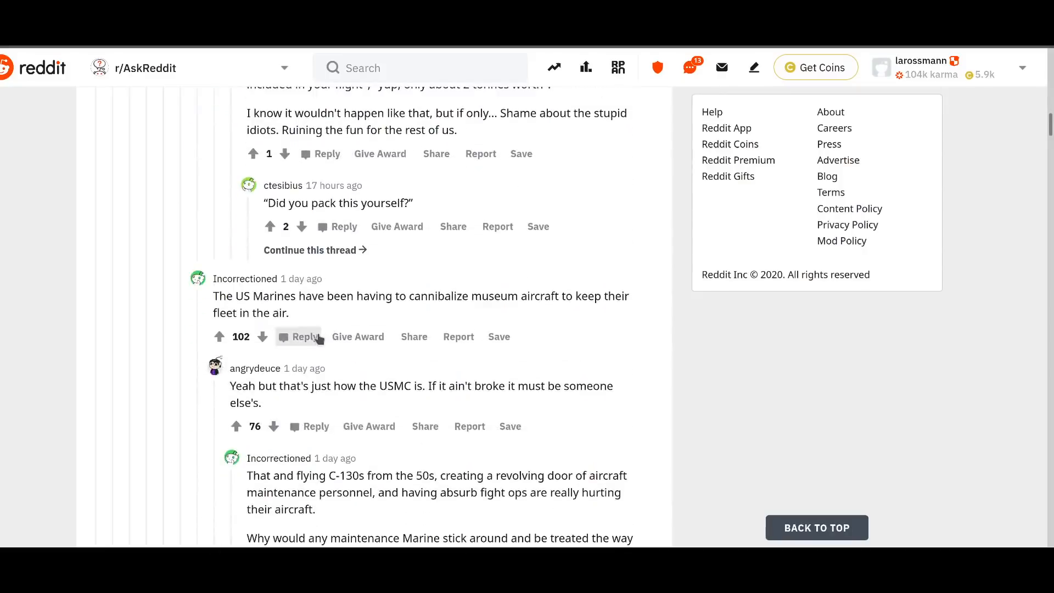
scroll(down, 3)
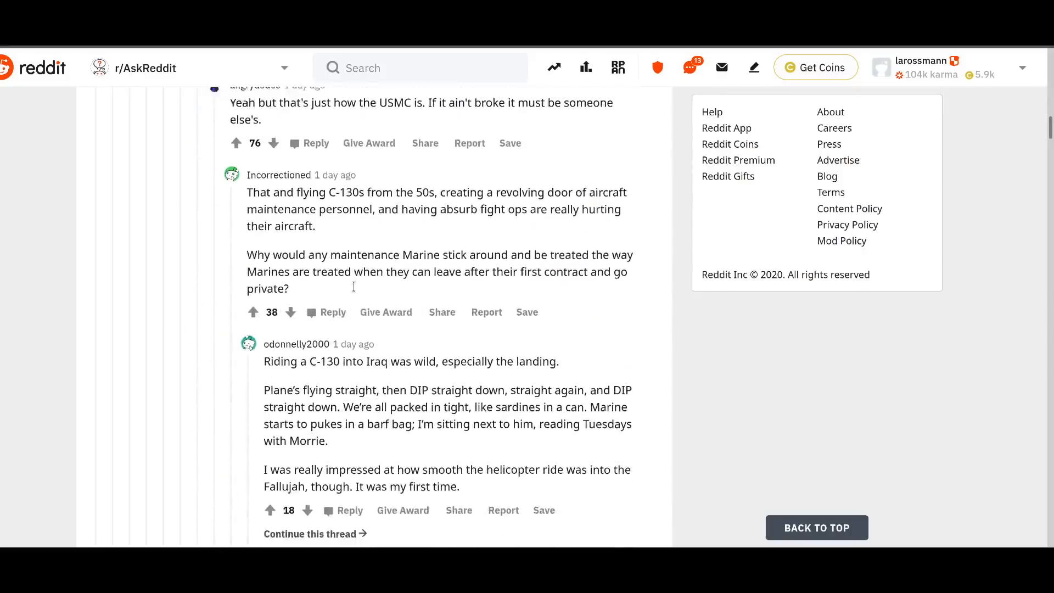
scroll(down, 3)
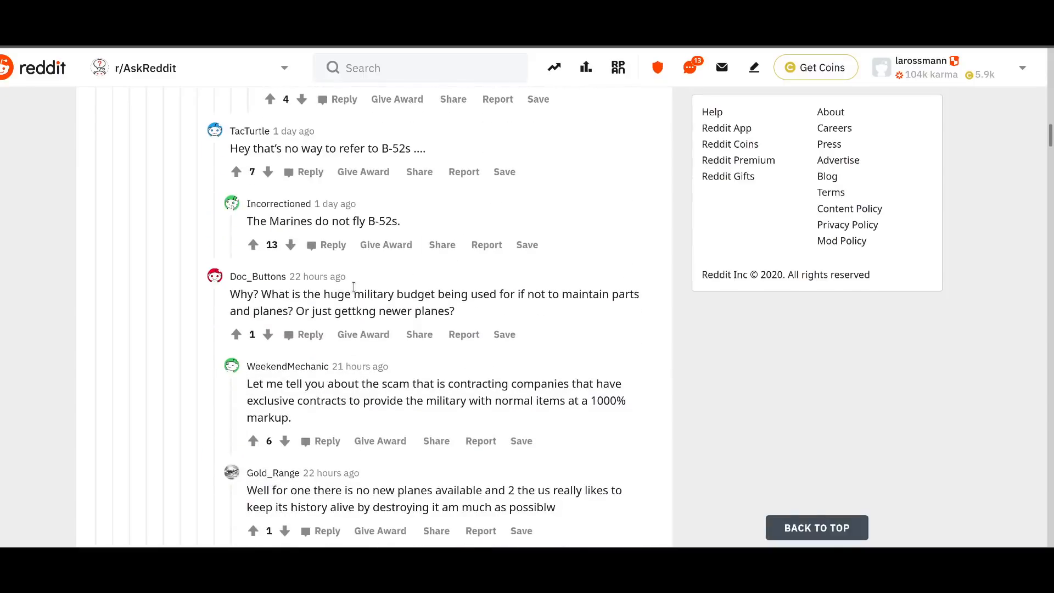
scroll(down, 3)
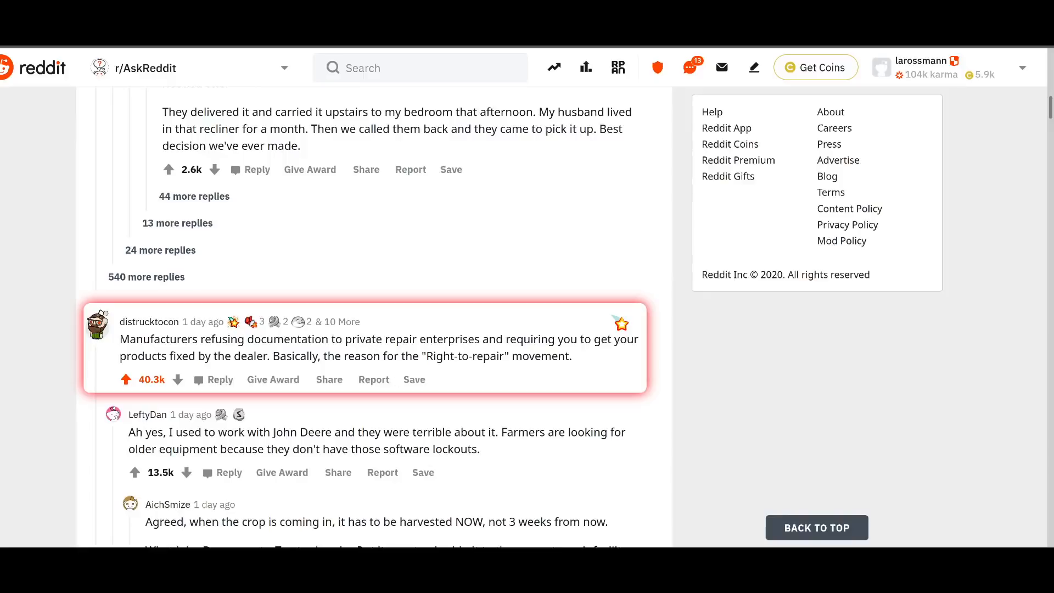
mouse_move(994, 462)
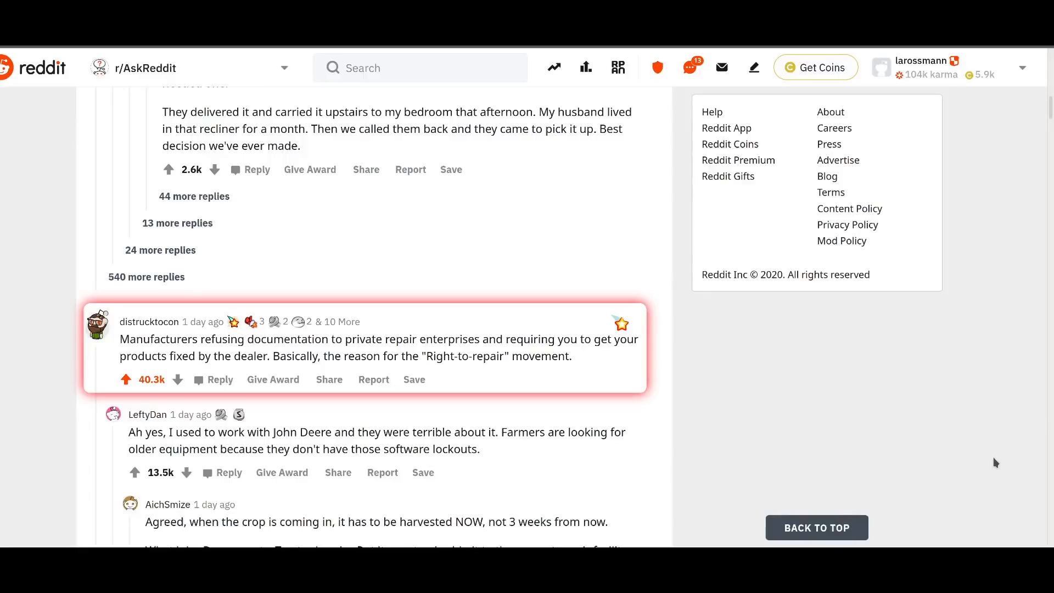